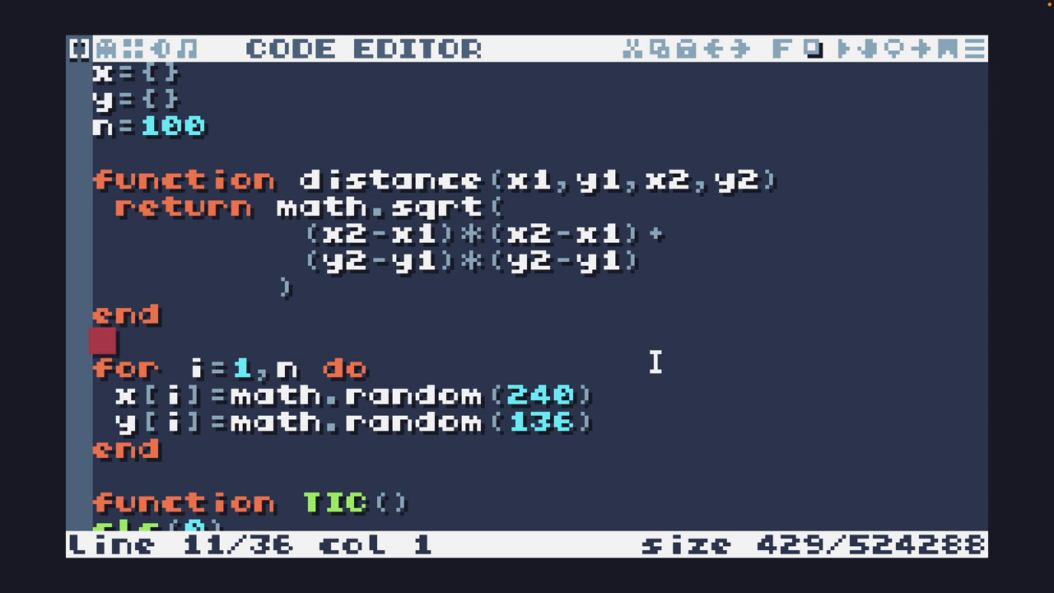
{"action": "scroll", "scroll_direction": "down", "scroll_amount": 3}
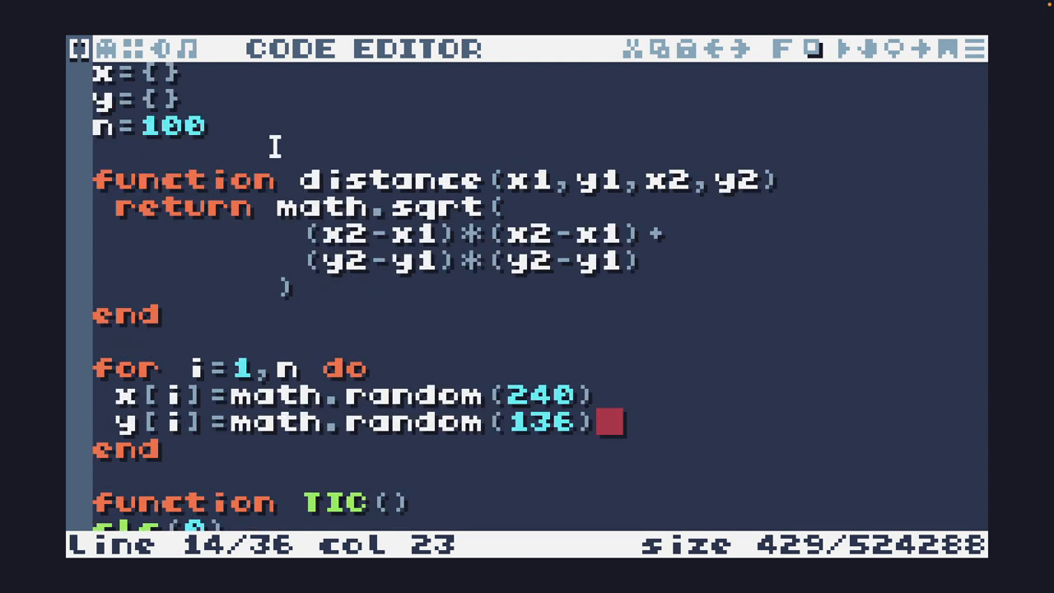
{"action": "left_click", "coordinate": [218, 126]}
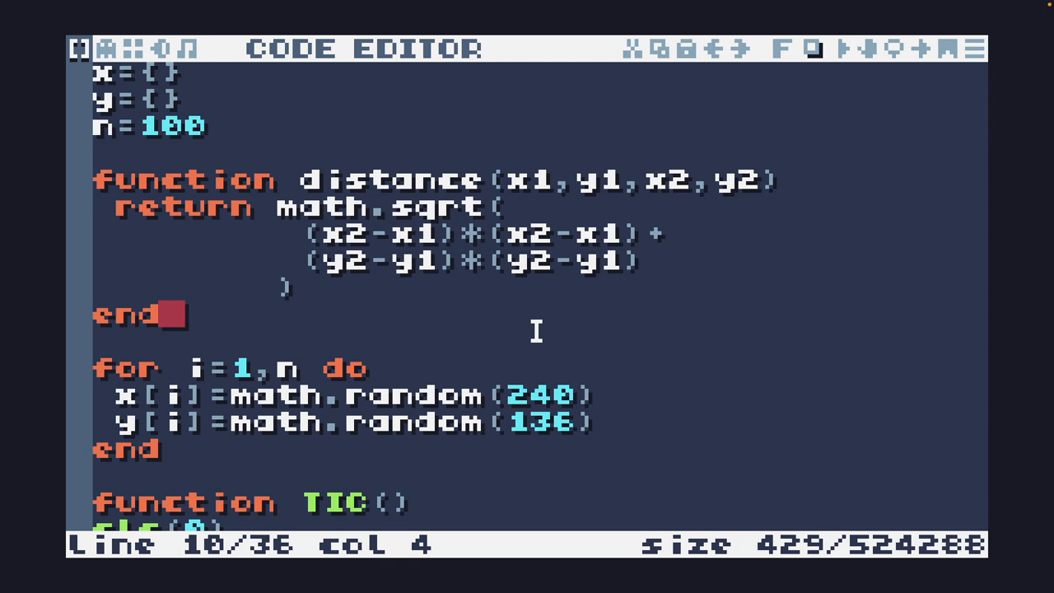
{"action": "scroll", "scroll_direction": "down", "scroll_amount": 3}
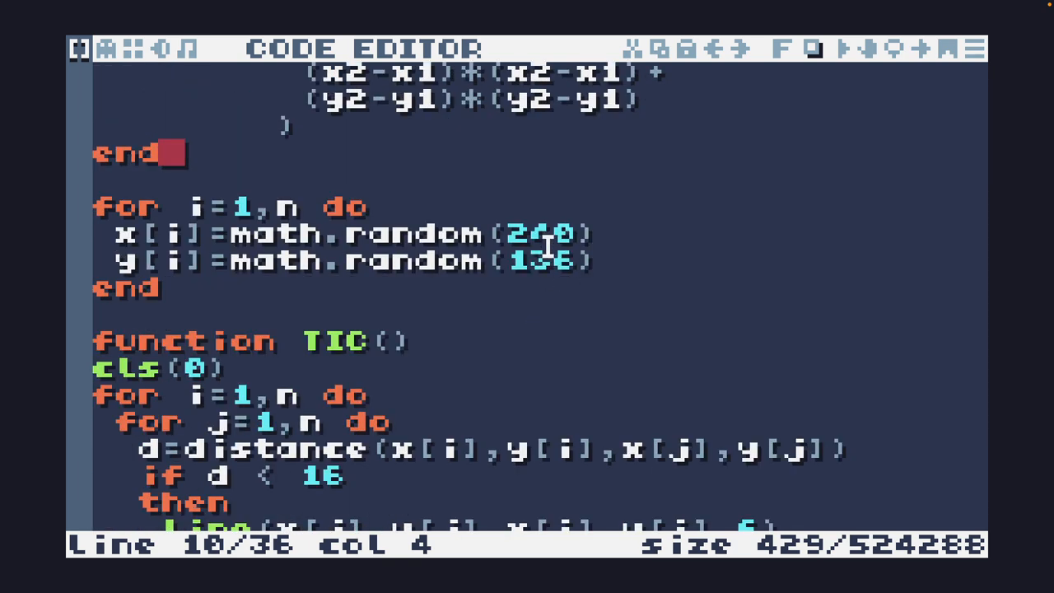
{"action": "scroll", "scroll_direction": "down", "scroll_amount": 3}
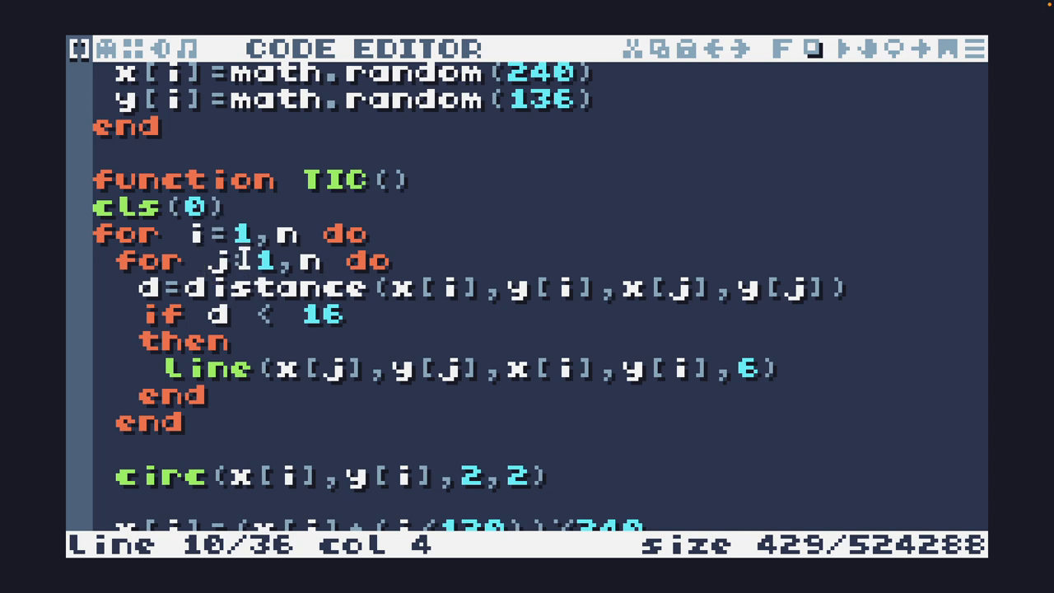
{"action": "scroll", "scroll_direction": "down", "scroll_amount": 3}
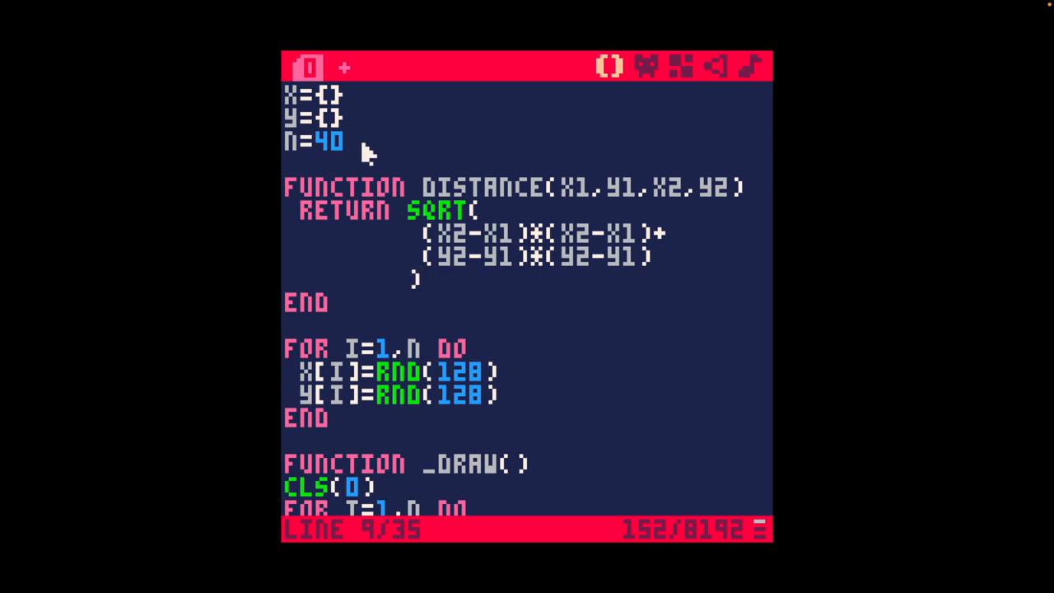
{"action": "mouse_move", "coordinate": [371, 156]}
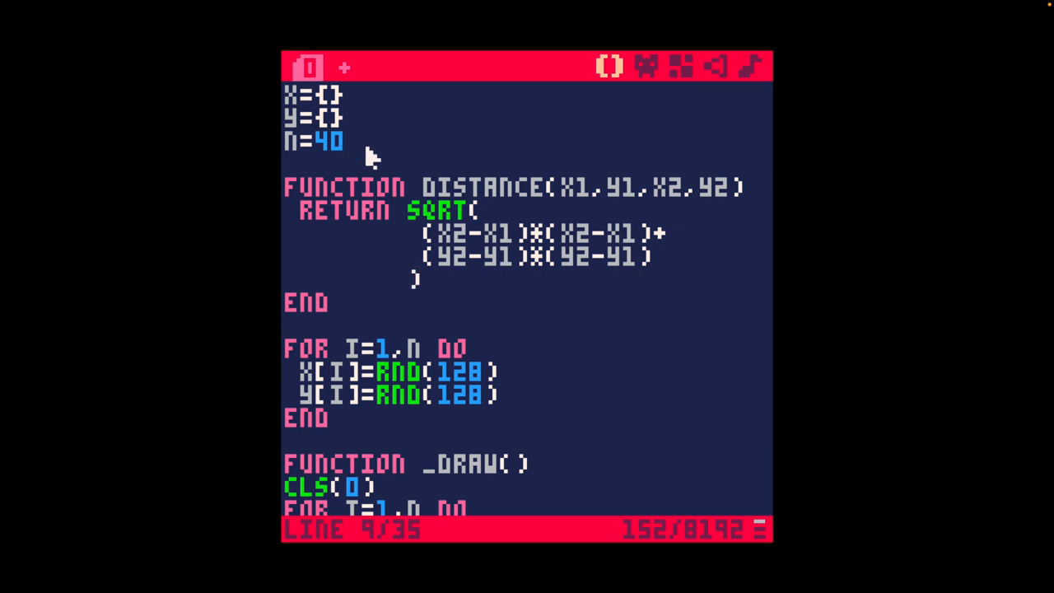
{"action": "scroll", "scroll_direction": "down", "scroll_amount": 3}
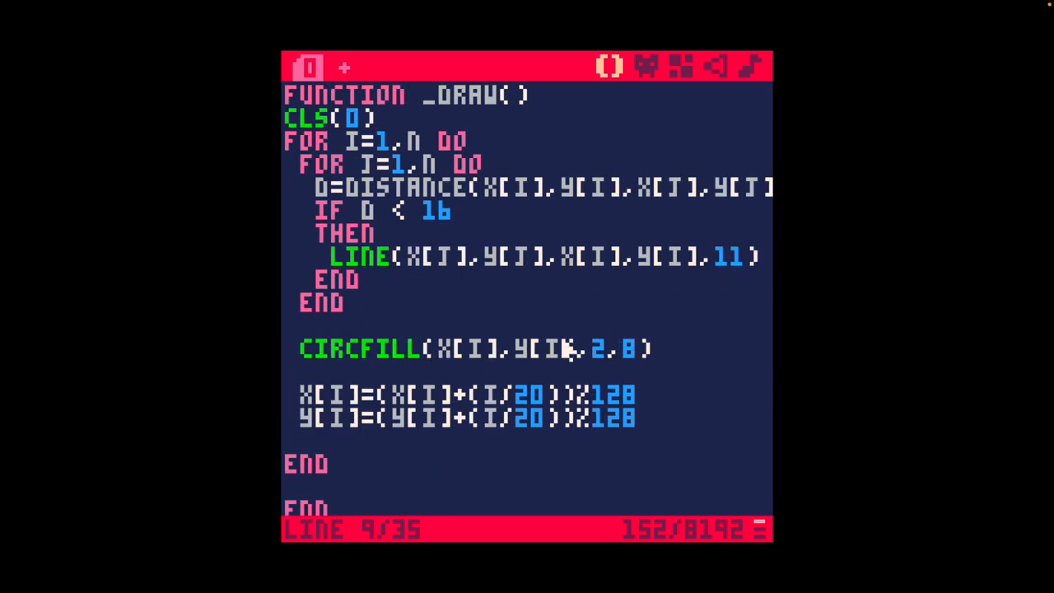
{"action": "mouse_move", "coordinate": [572, 458]}
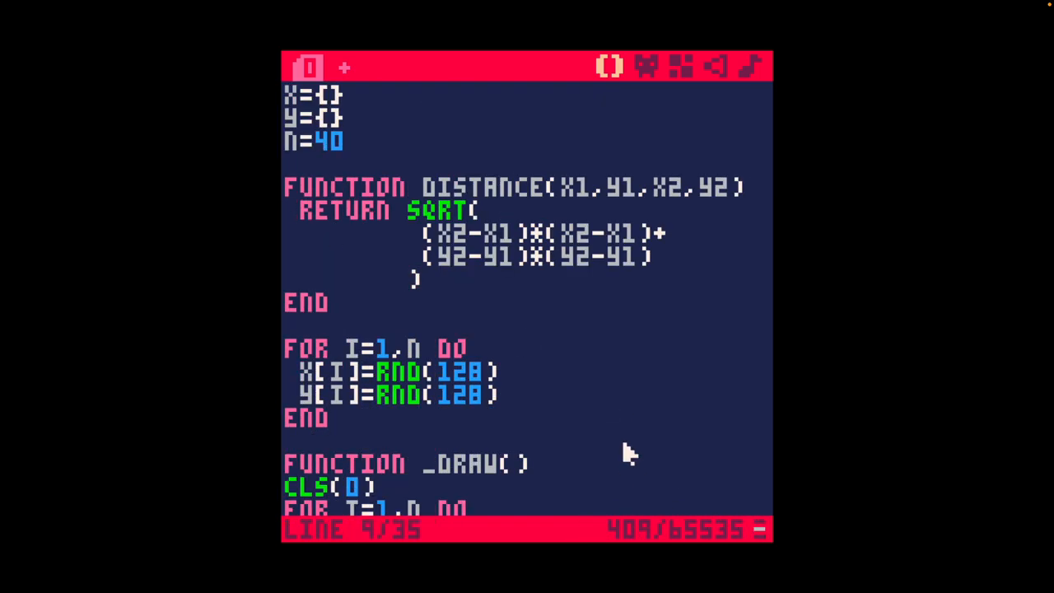
{"action": "mouse_move", "coordinate": [535, 350]}
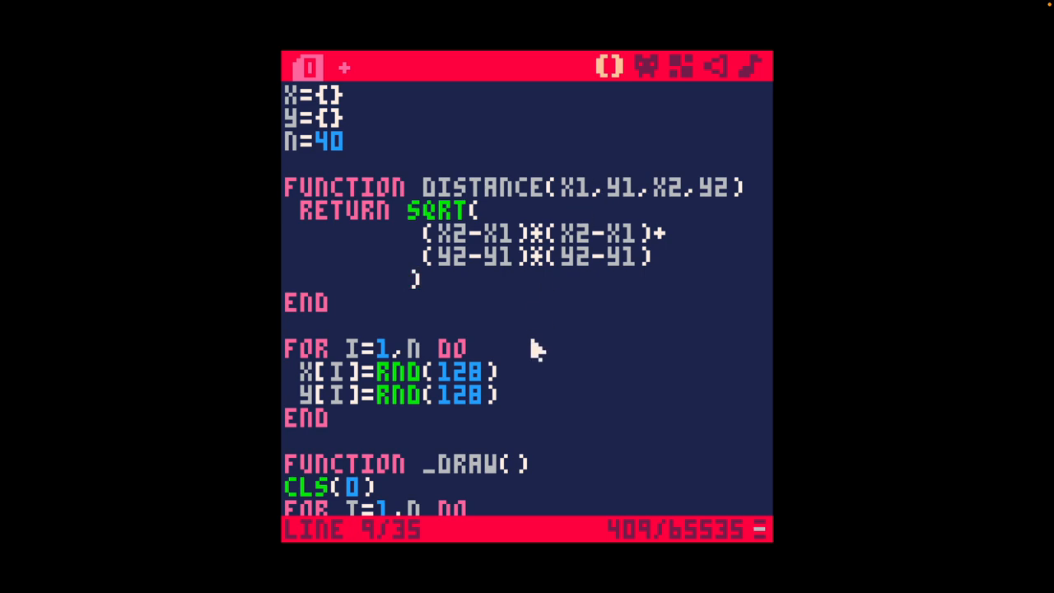